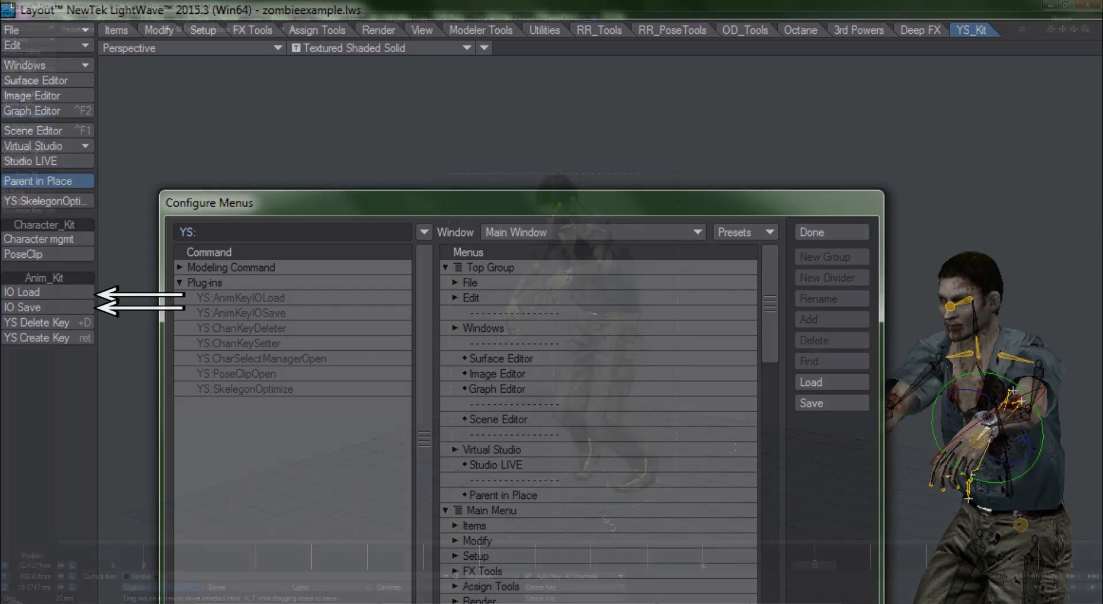
Step: Save the zombie's animation keys to a motion file and set Target Items to All Item
left_click(829, 232)
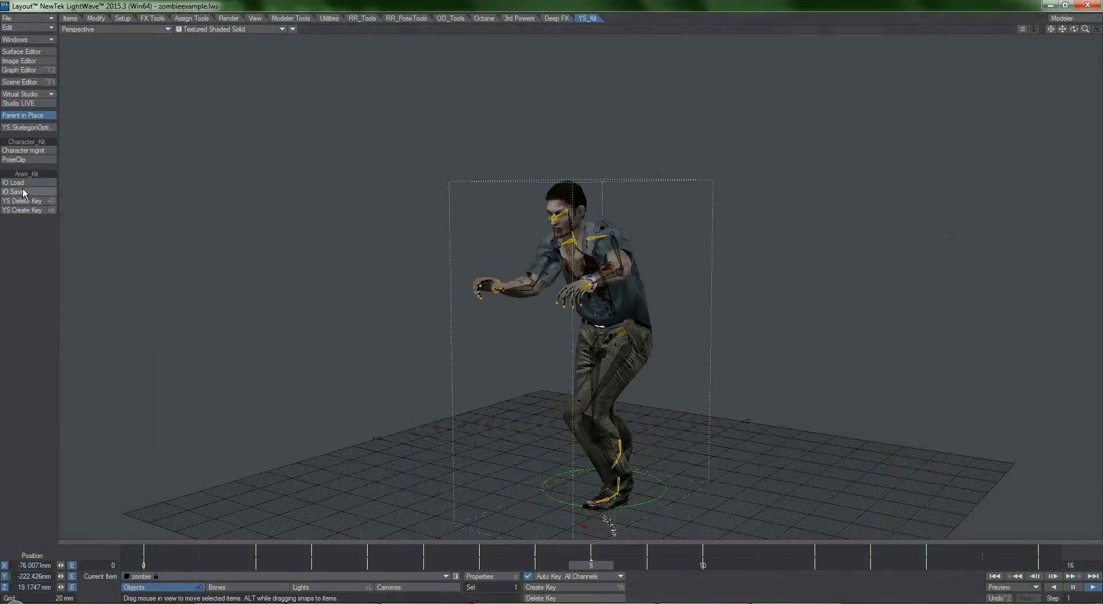
left_click(14, 191)
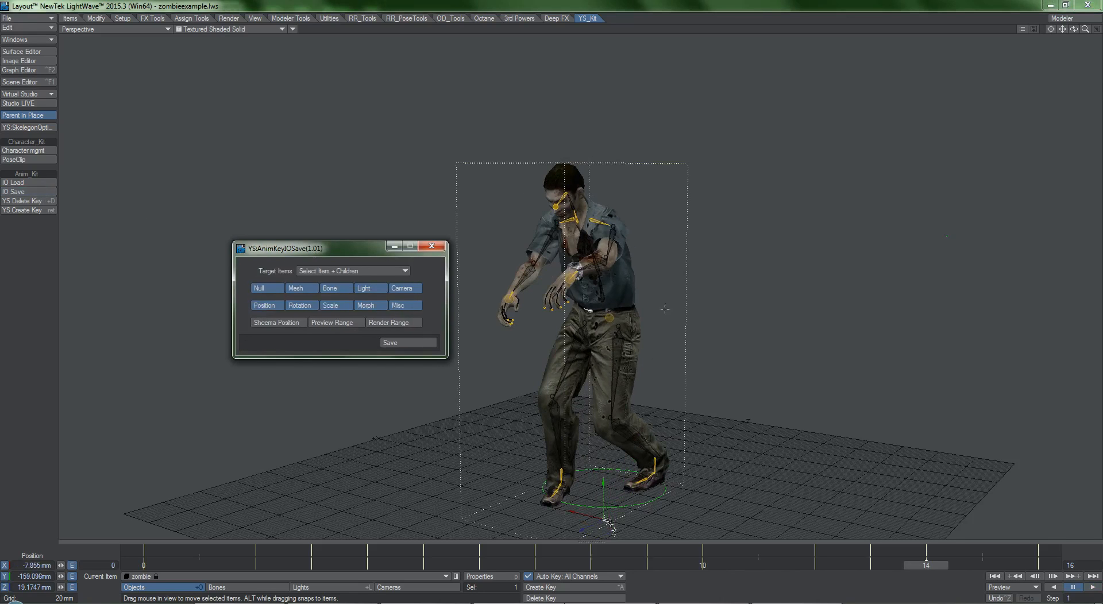
left_click(391, 342)
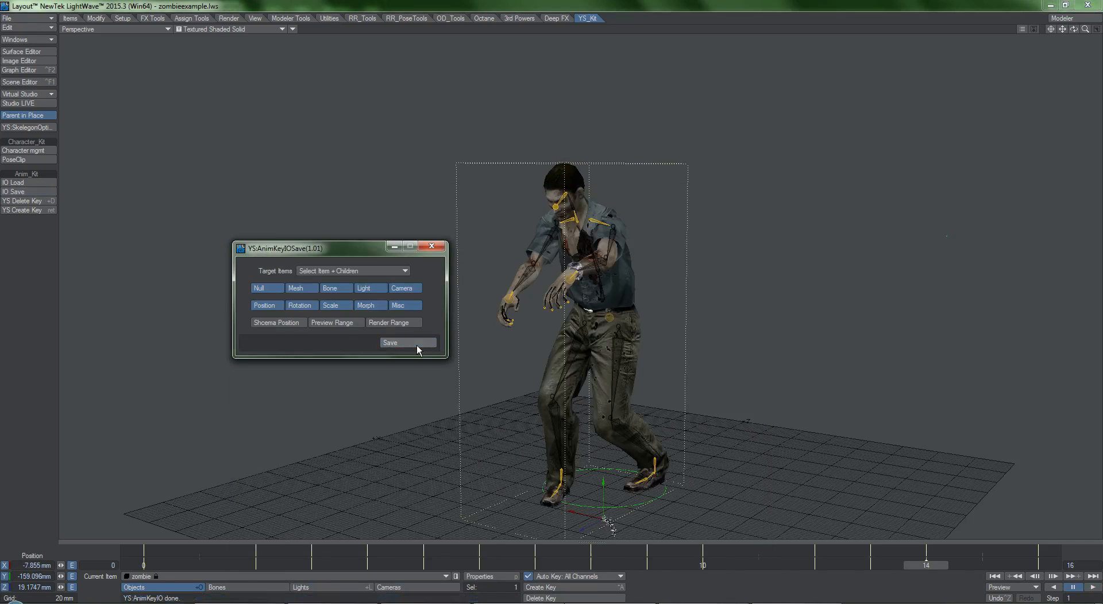
mouse_move(373, 304)
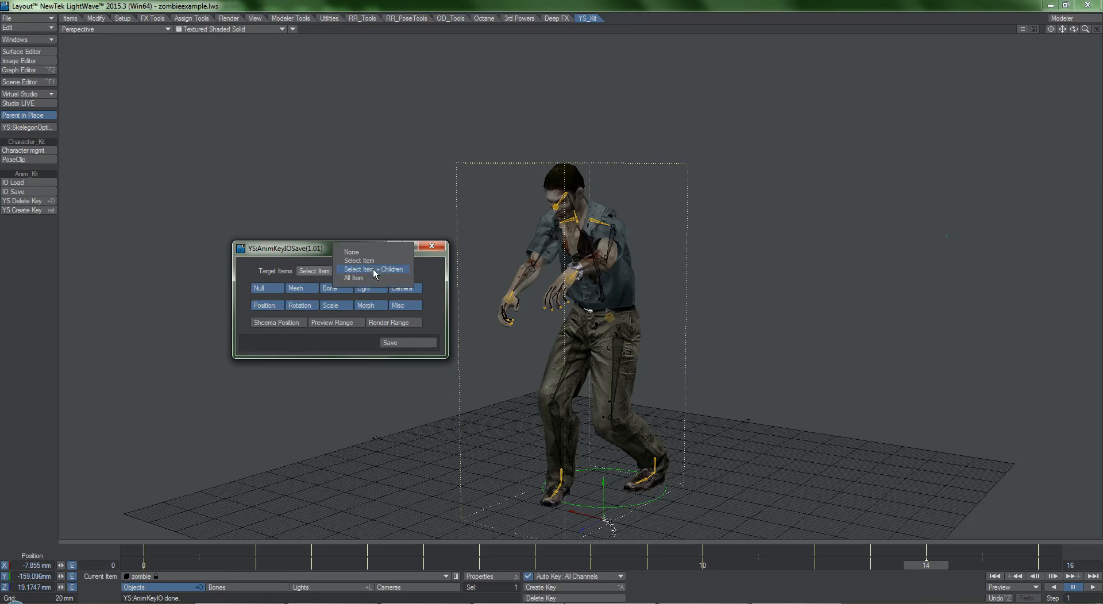
mouse_move(372, 260)
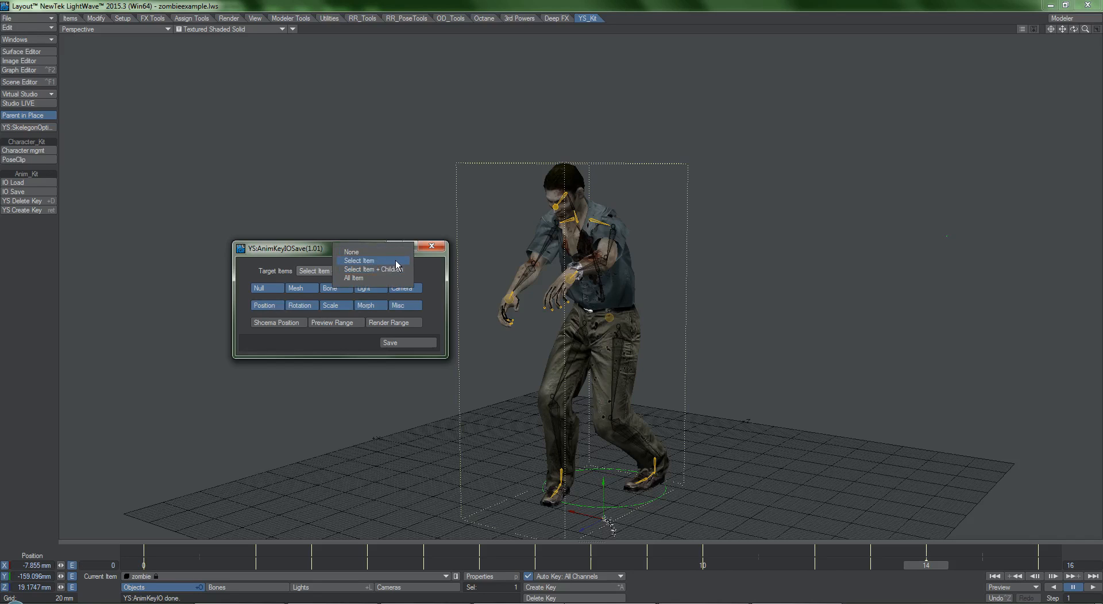
mouse_move(396, 280)
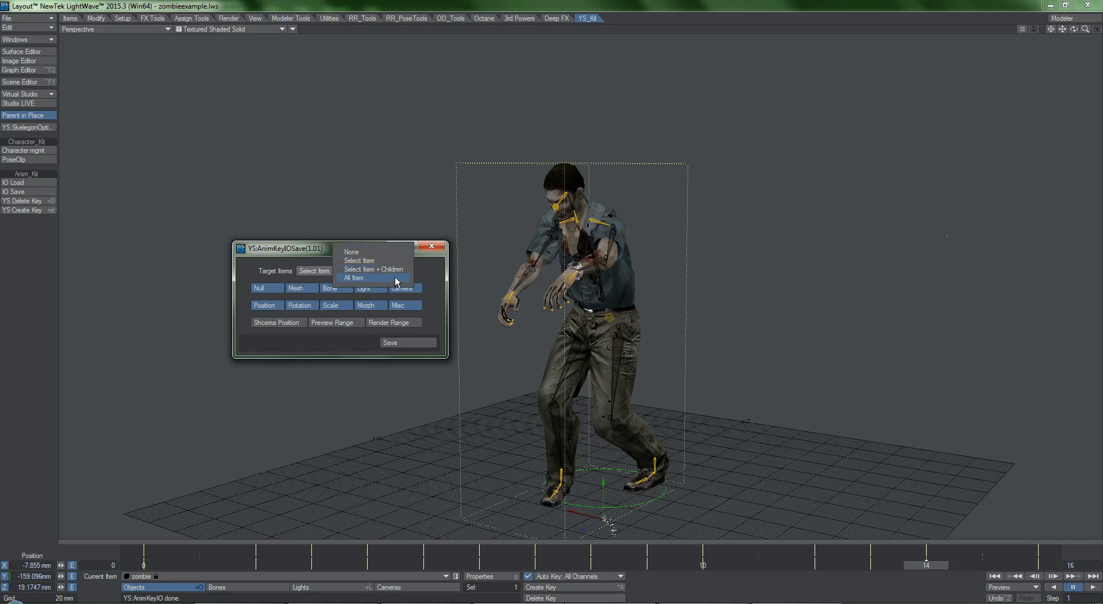
left_click(354, 278)
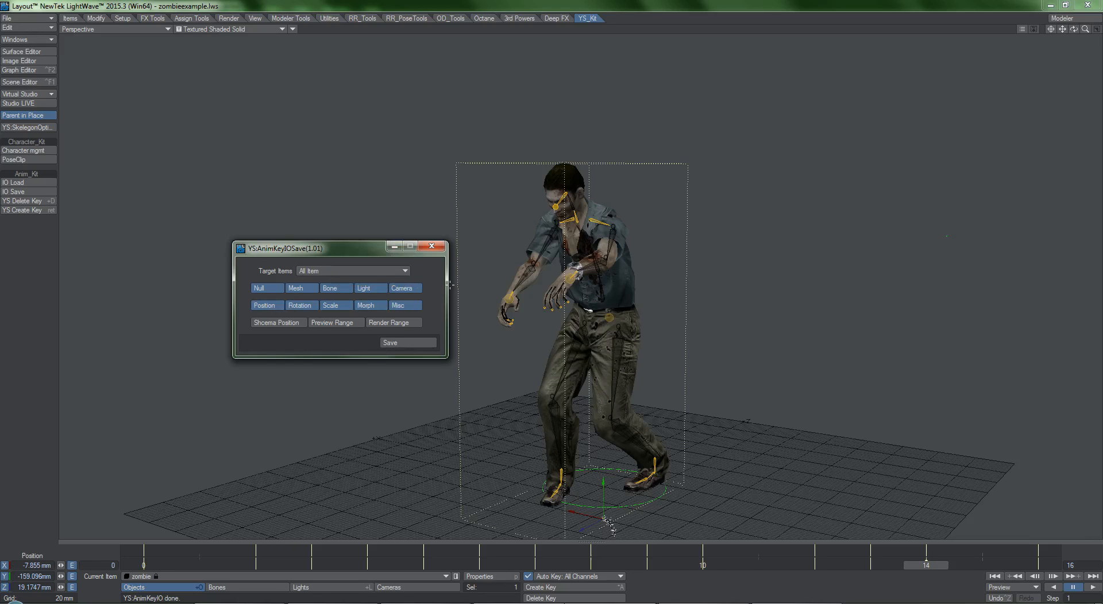
left_click(13, 182)
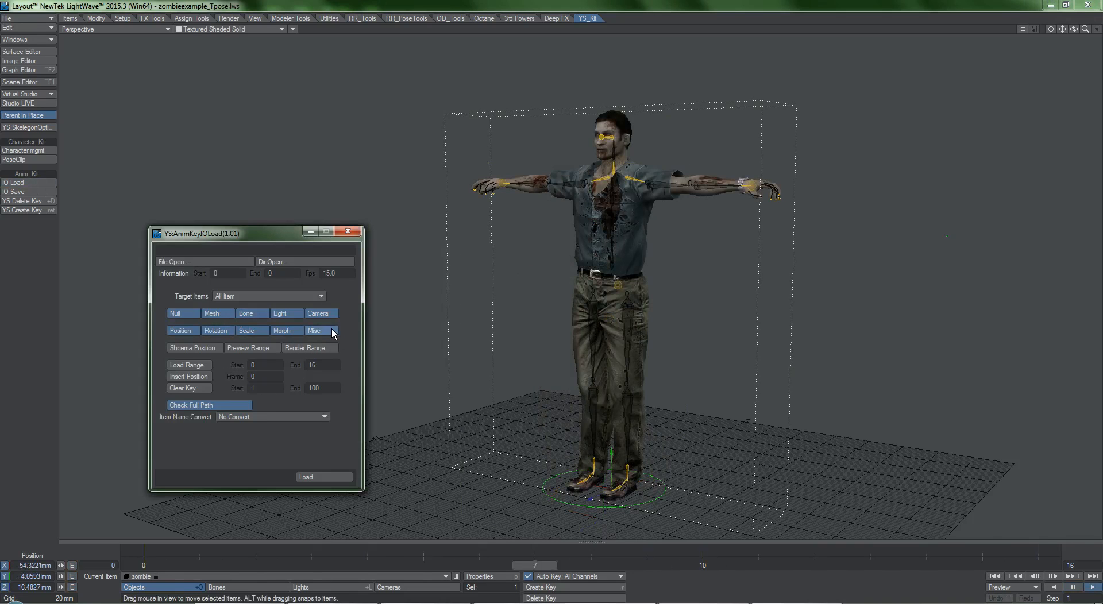
Step: Pick MyMotionfile.xml as the motion file to load, showing frames 0–16
left_click(205, 260)
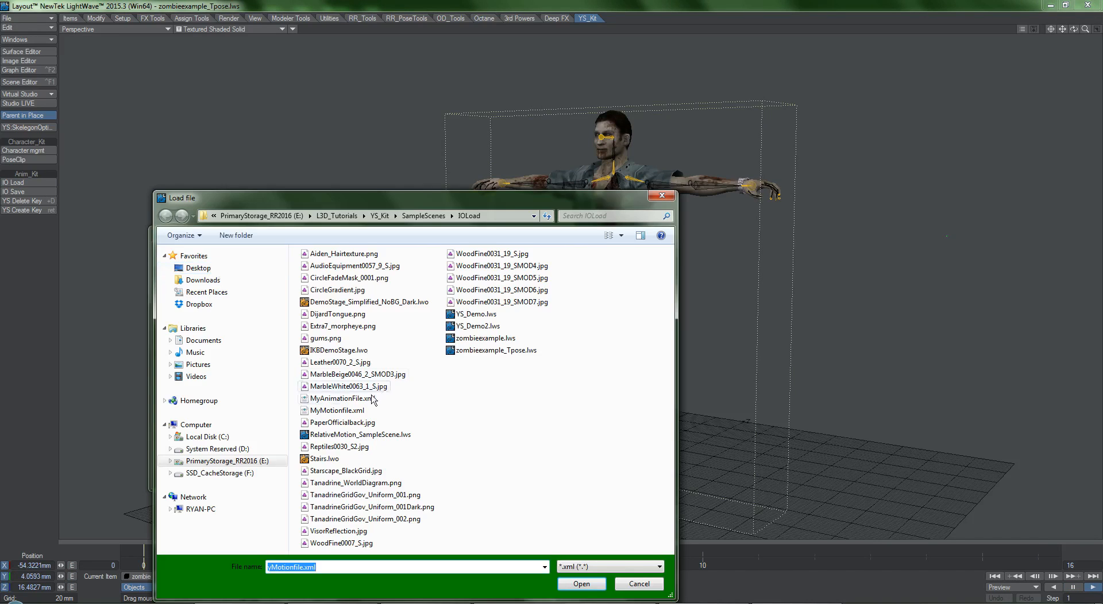
left_click(580, 583)
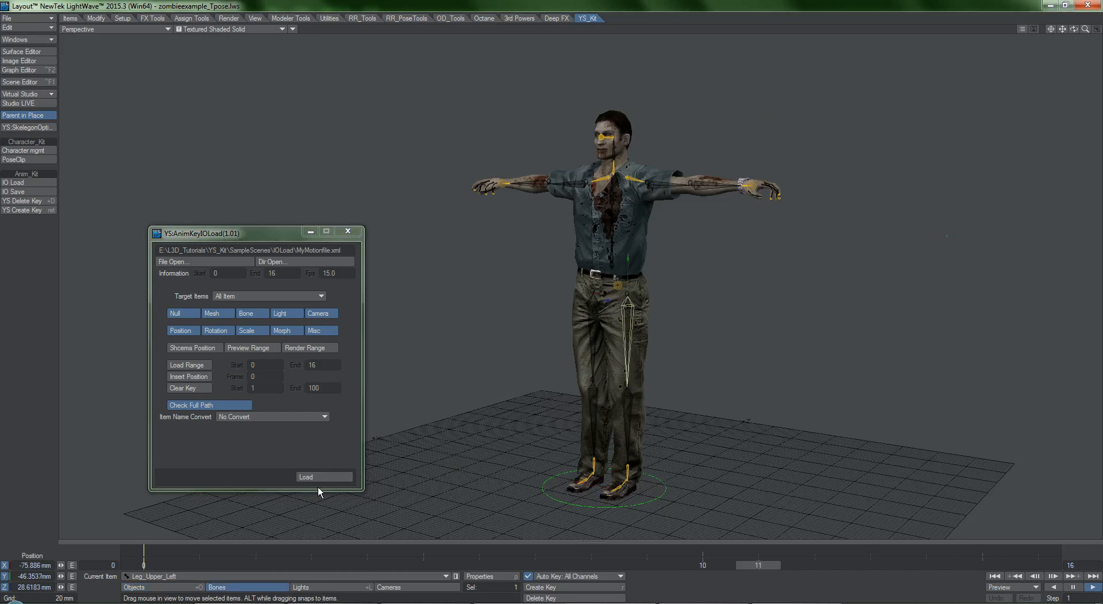
Step: Load the saved motion onto the T-pose zombie and play frames 0–16
left_click(305, 477)
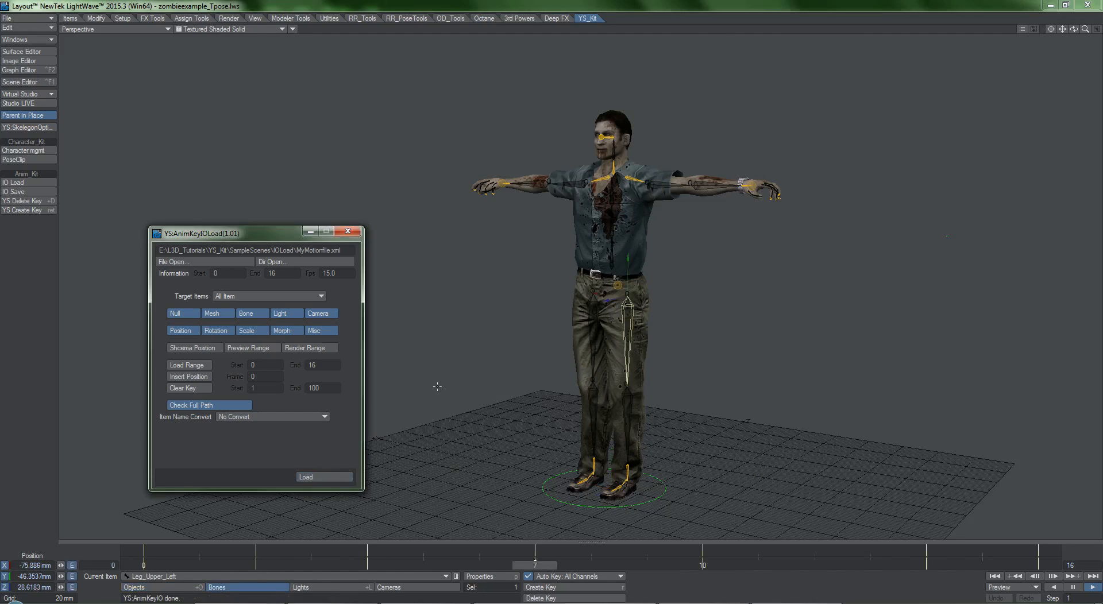
left_click(323, 477)
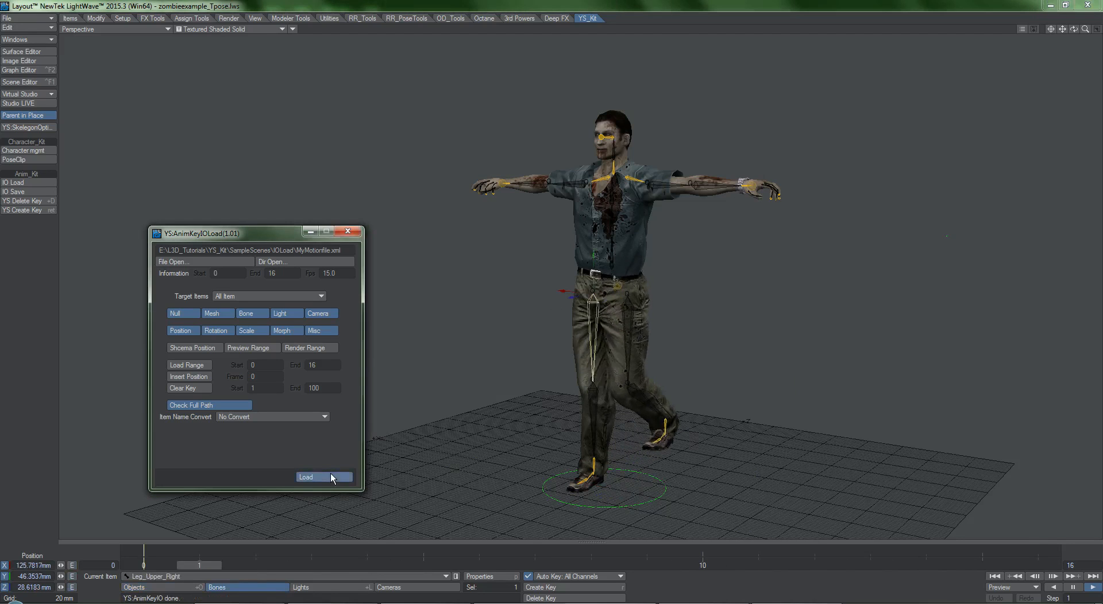
left_click(322, 476)
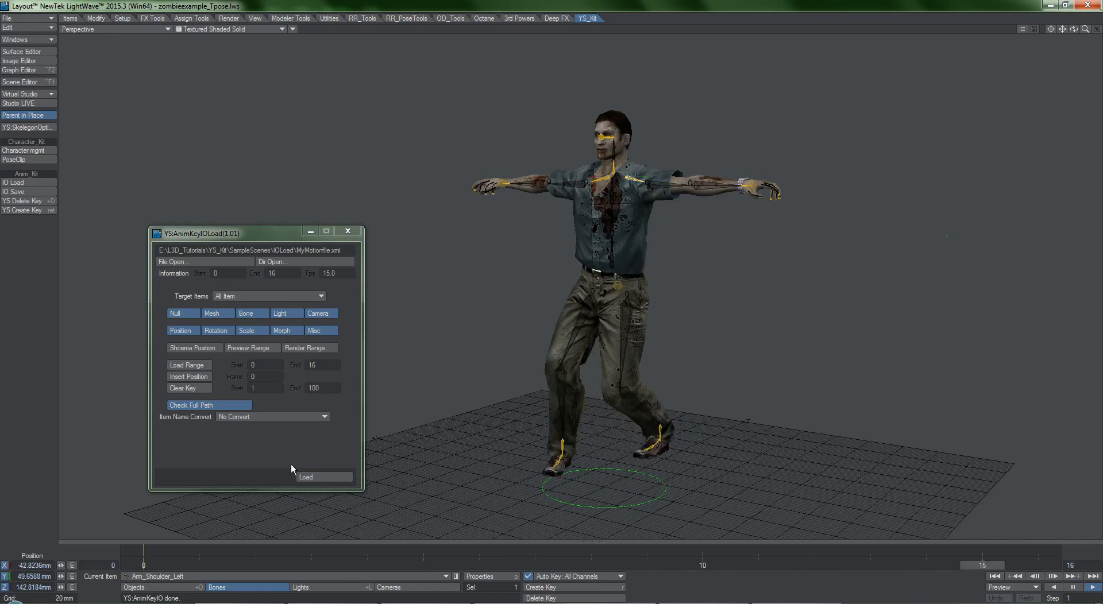
left_click(305, 476)
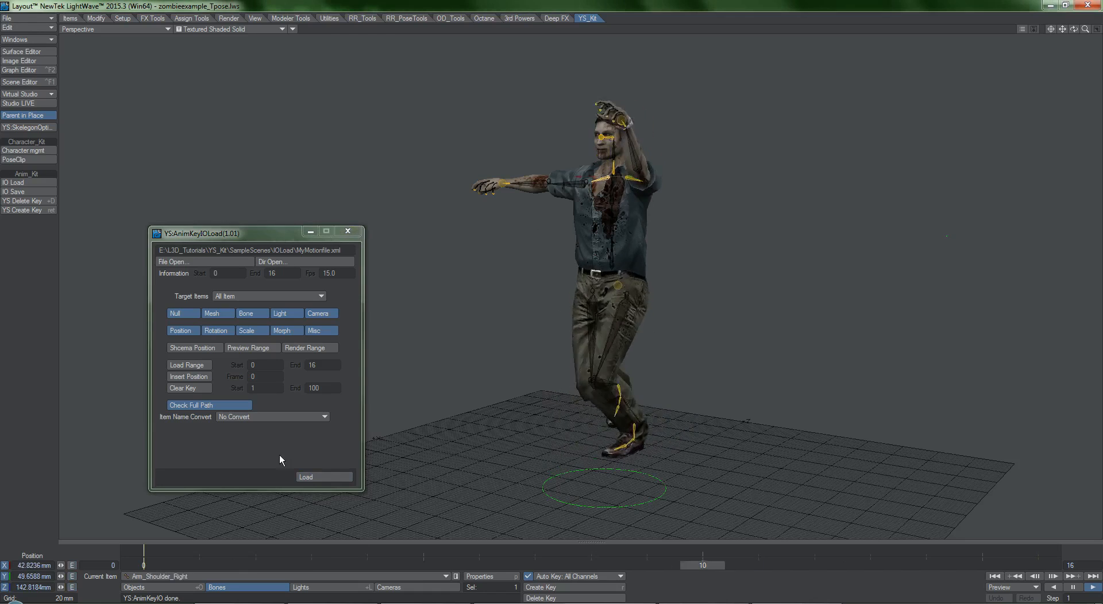
left_click(305, 477)
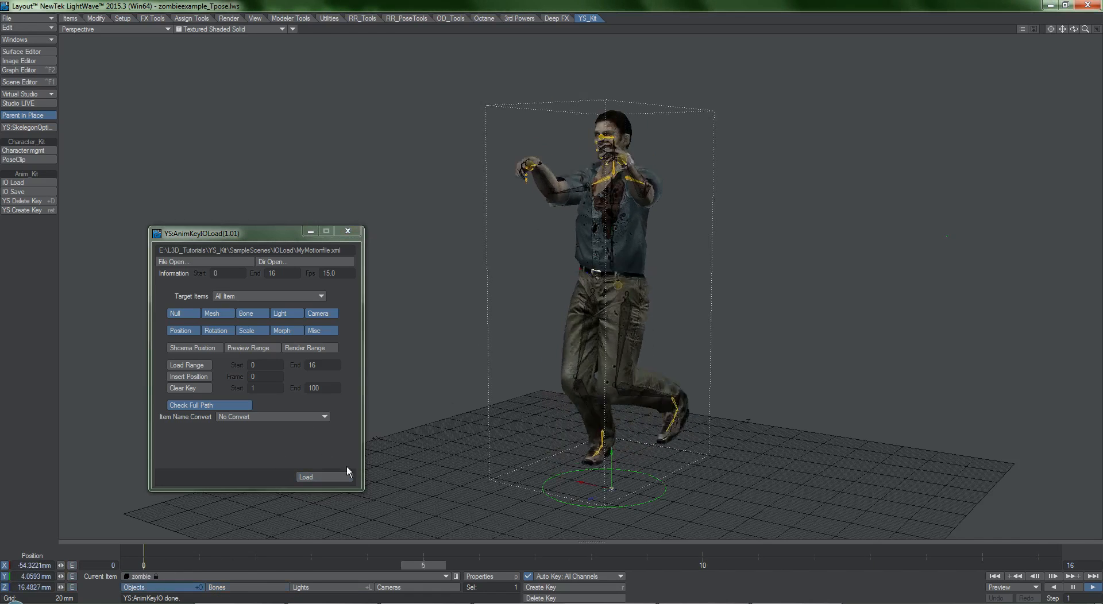
left_click(305, 477)
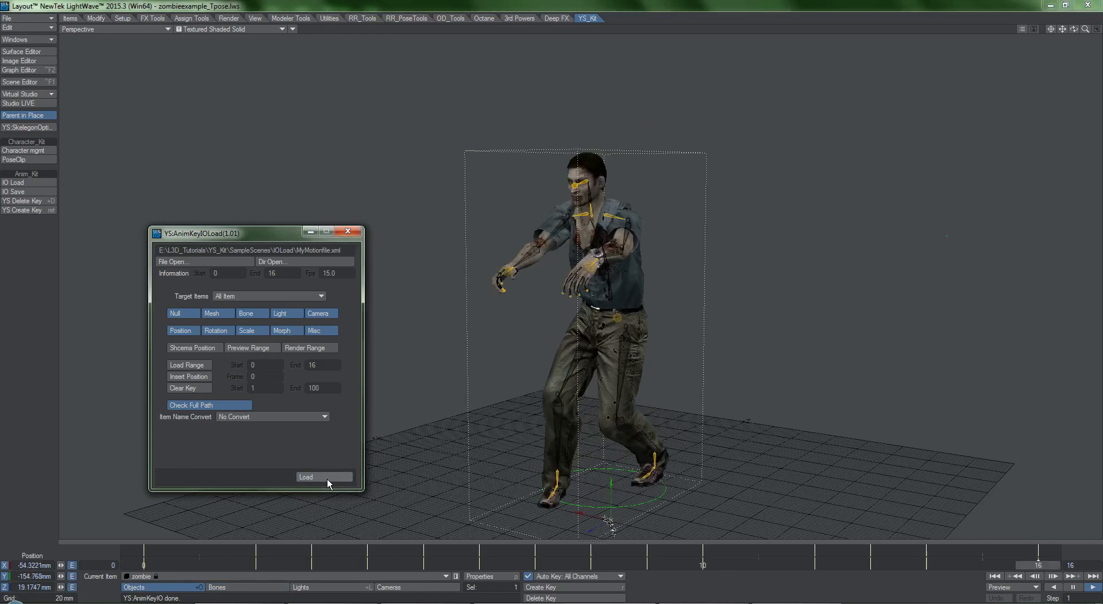
left_click(323, 477)
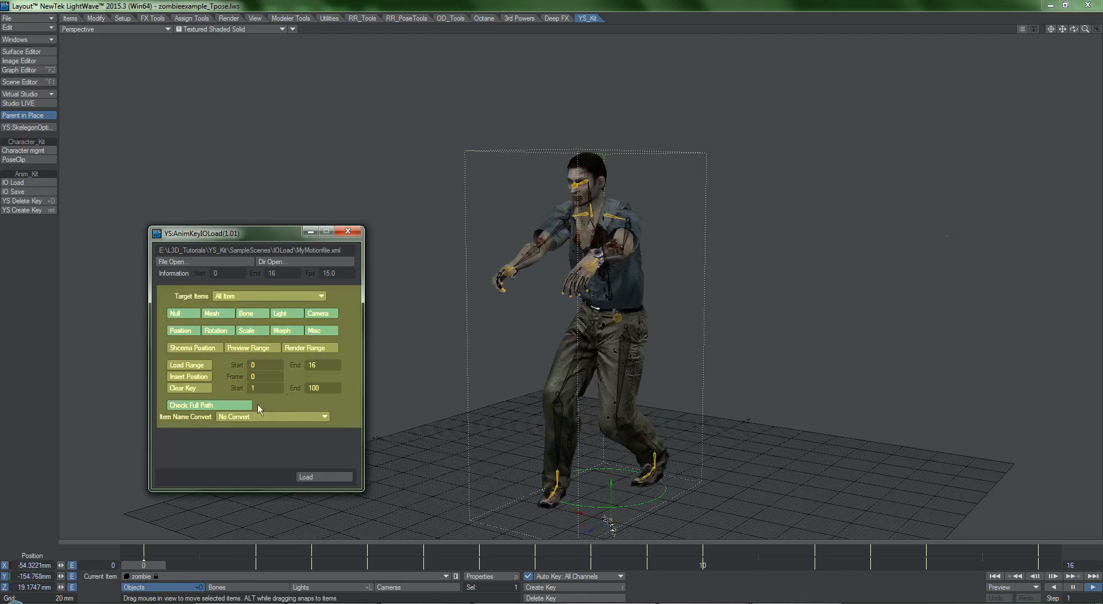
left_click(323, 477)
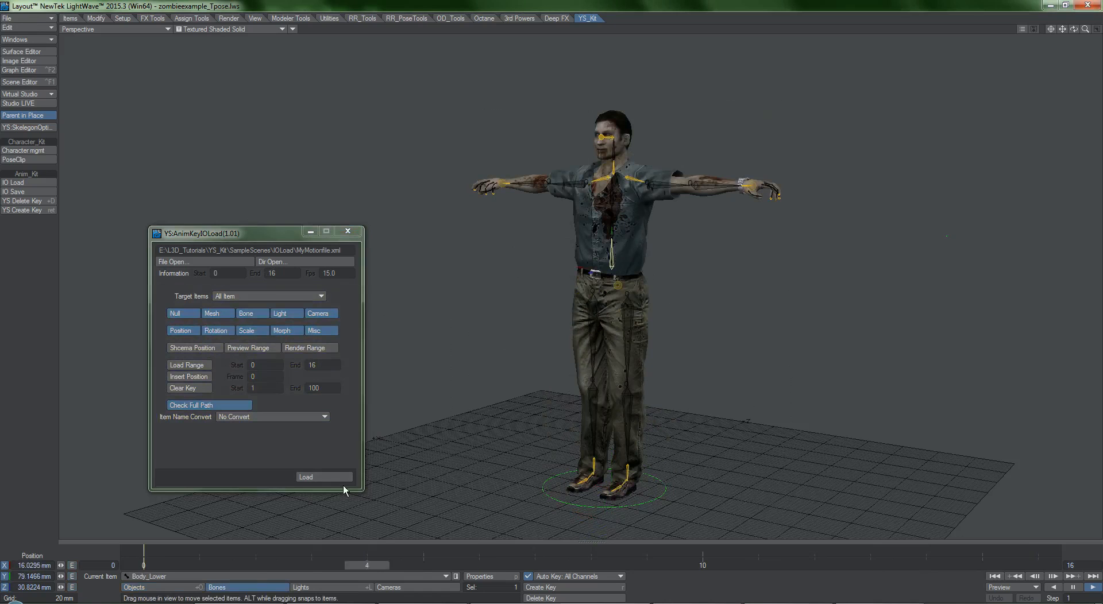
left_click(323, 476)
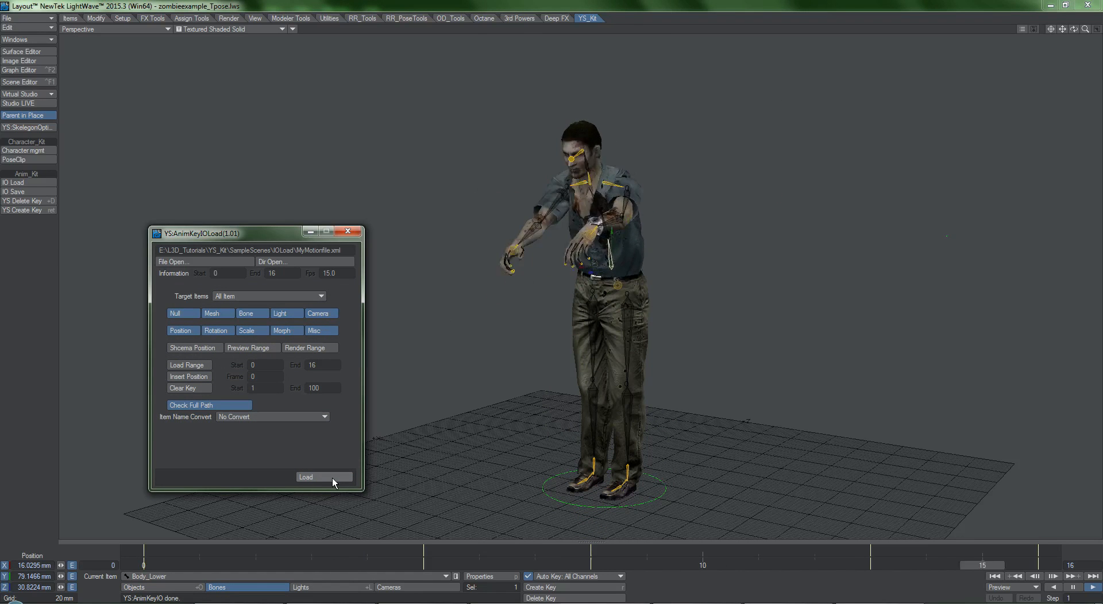
left_click(323, 477)
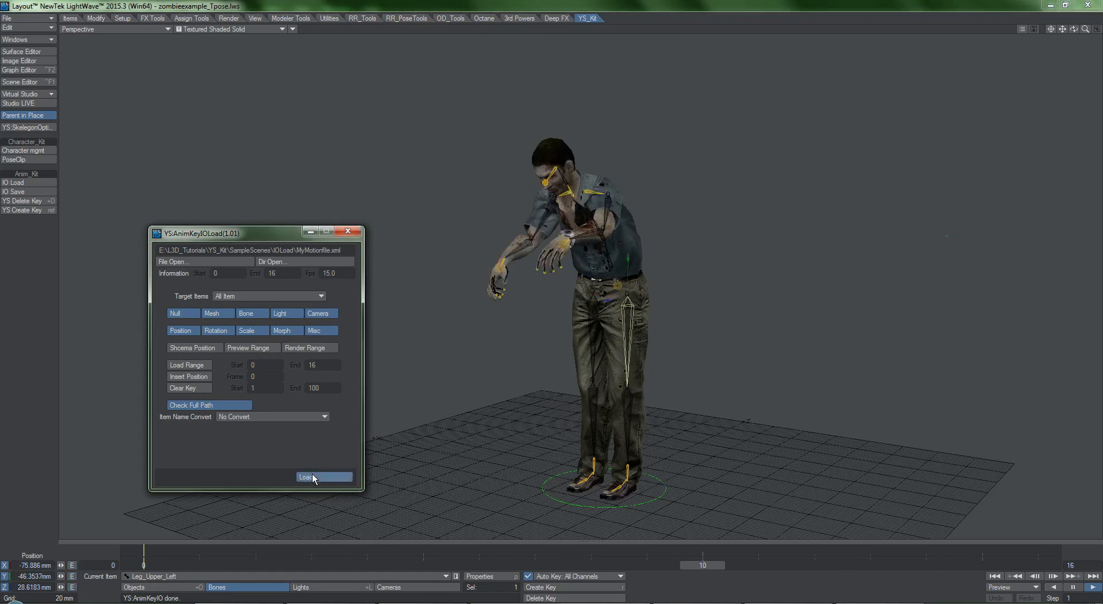
left_click(323, 476)
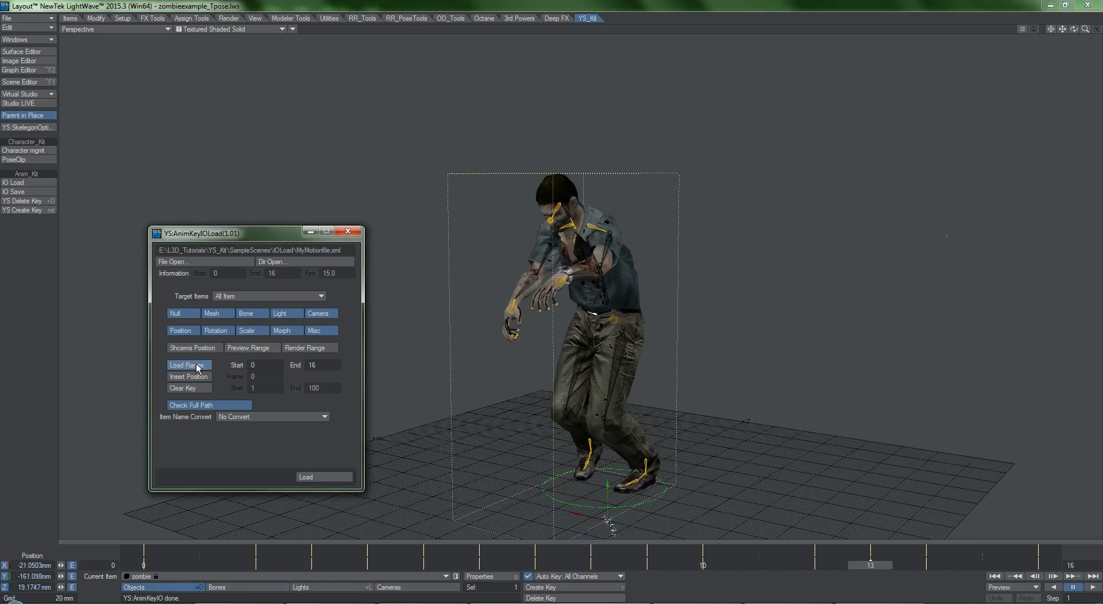
mouse_move(245, 282)
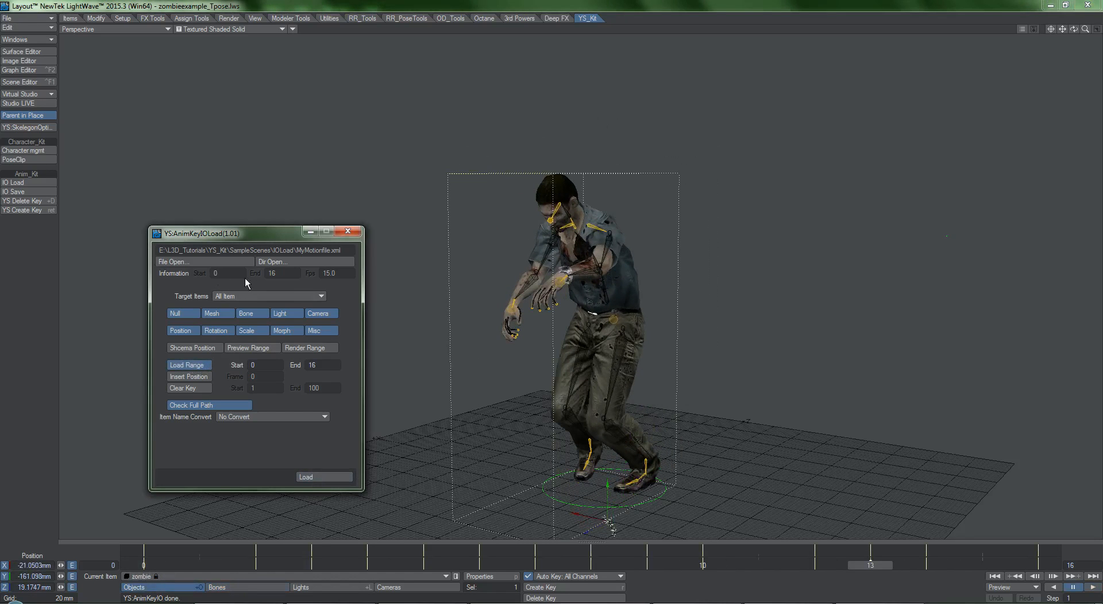
mouse_move(221, 377)
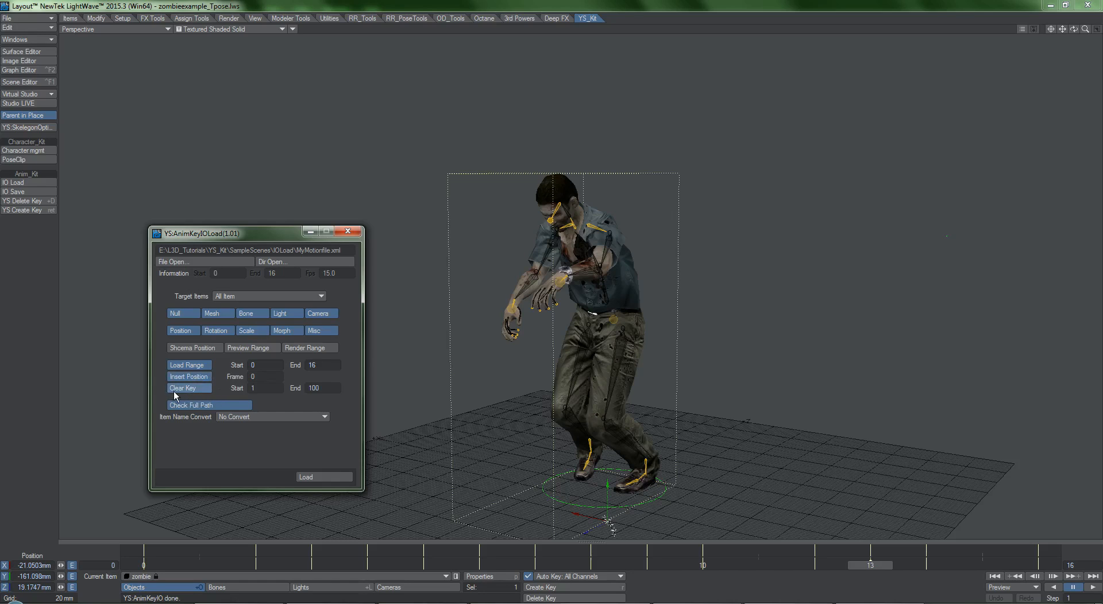
mouse_move(290, 396)
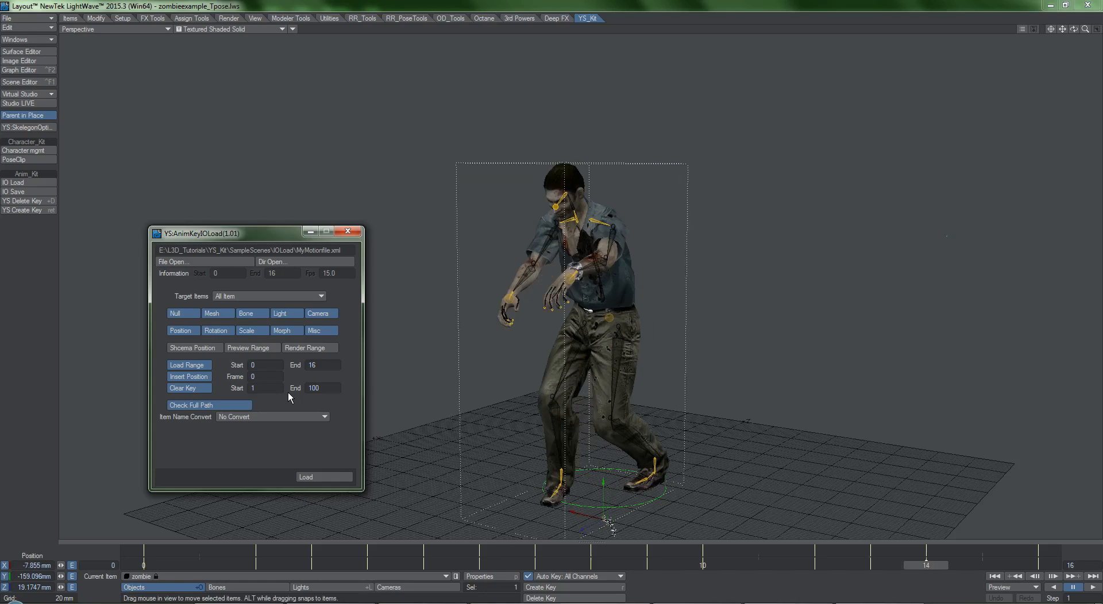
Step: Rename the hatted character VacationZombie, replace zombie with VacationZombie, and load the motion
left_click(323, 476)
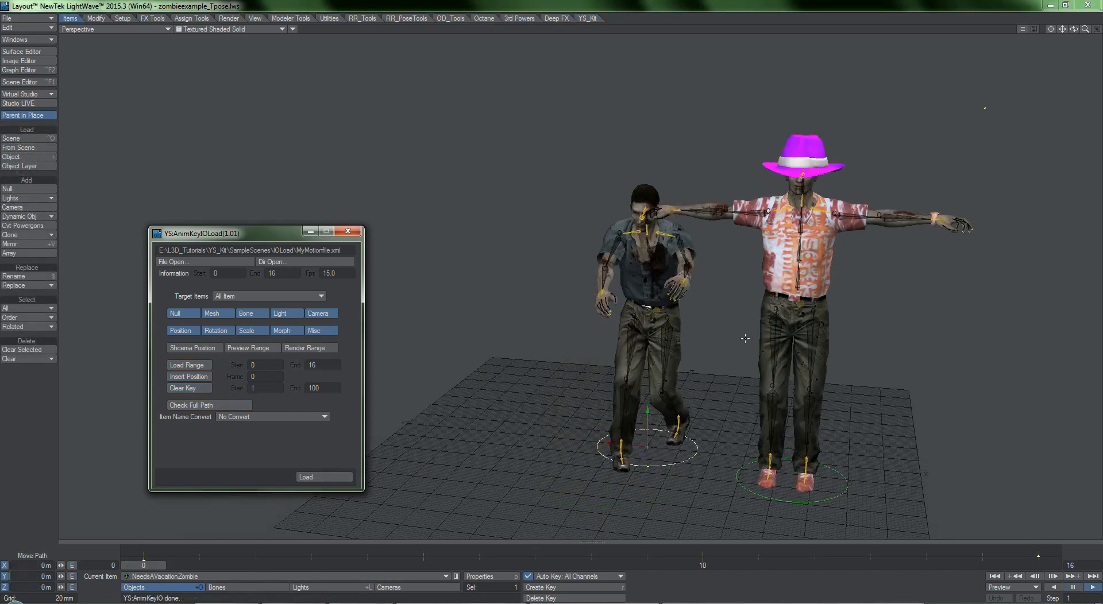
left_click(305, 477)
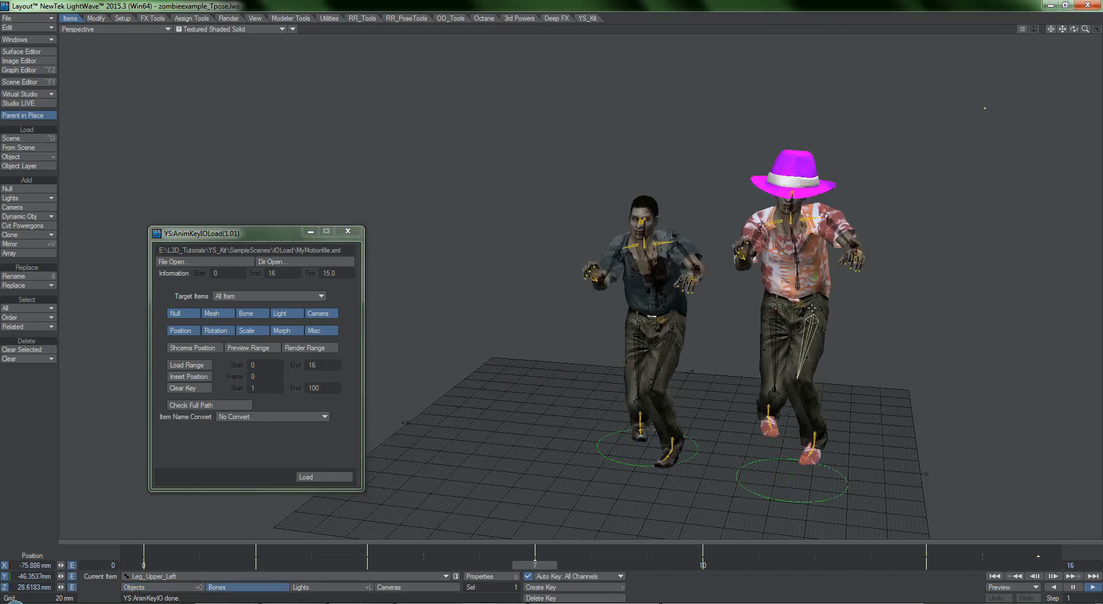
left_click(323, 416)
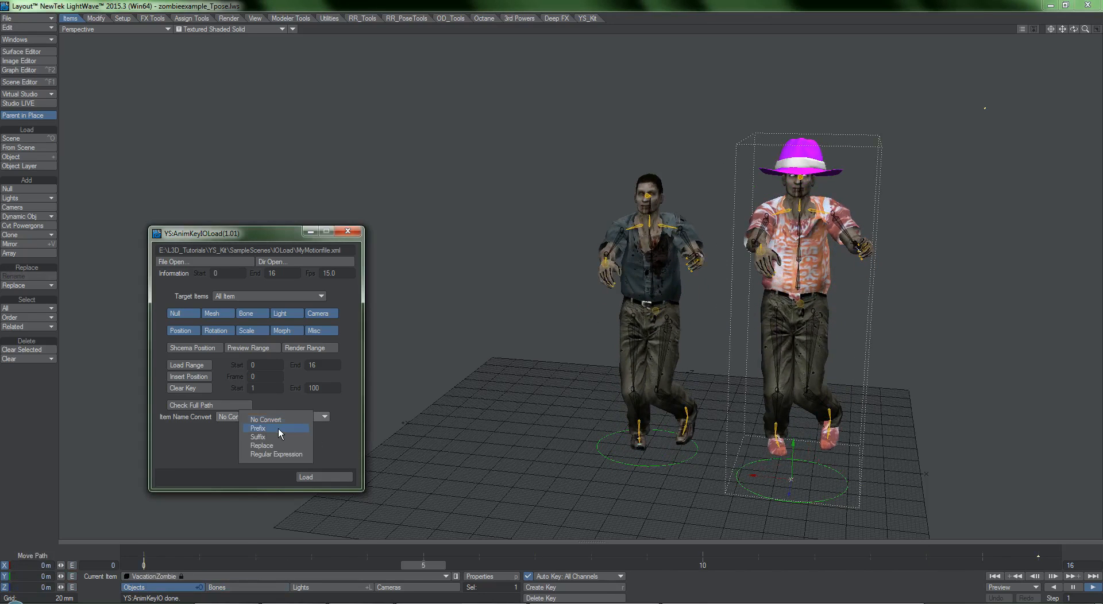
left_click(261, 445)
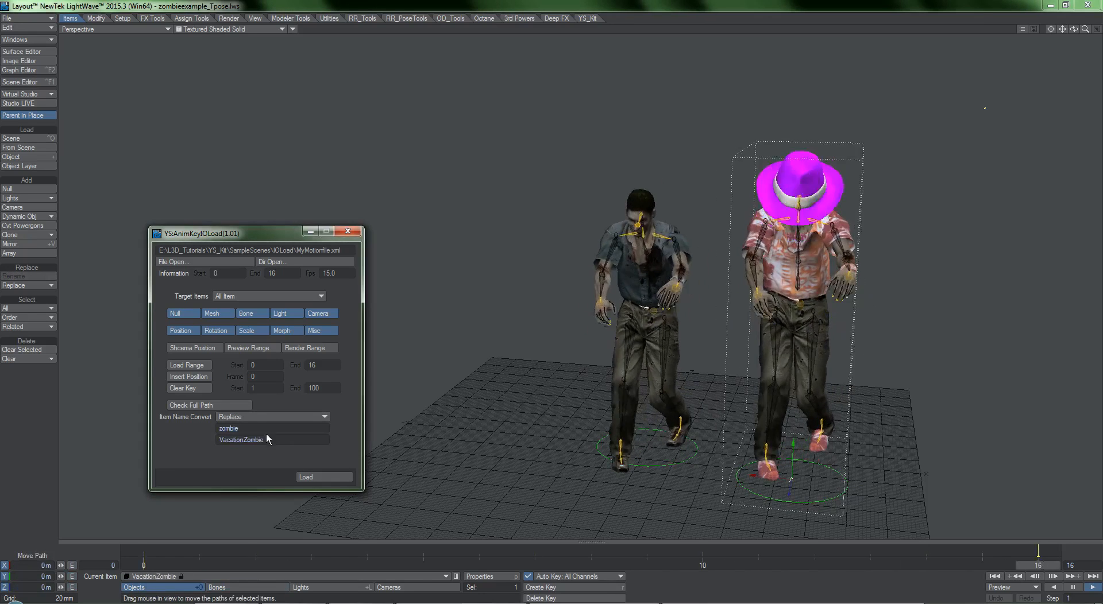
left_click(305, 477)
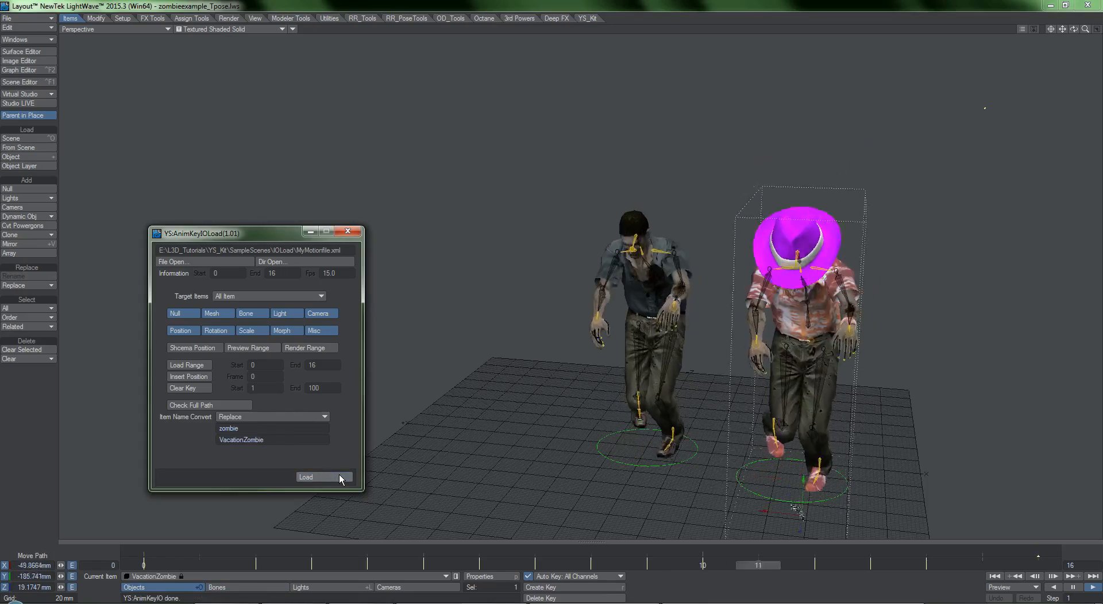
left_click(322, 477)
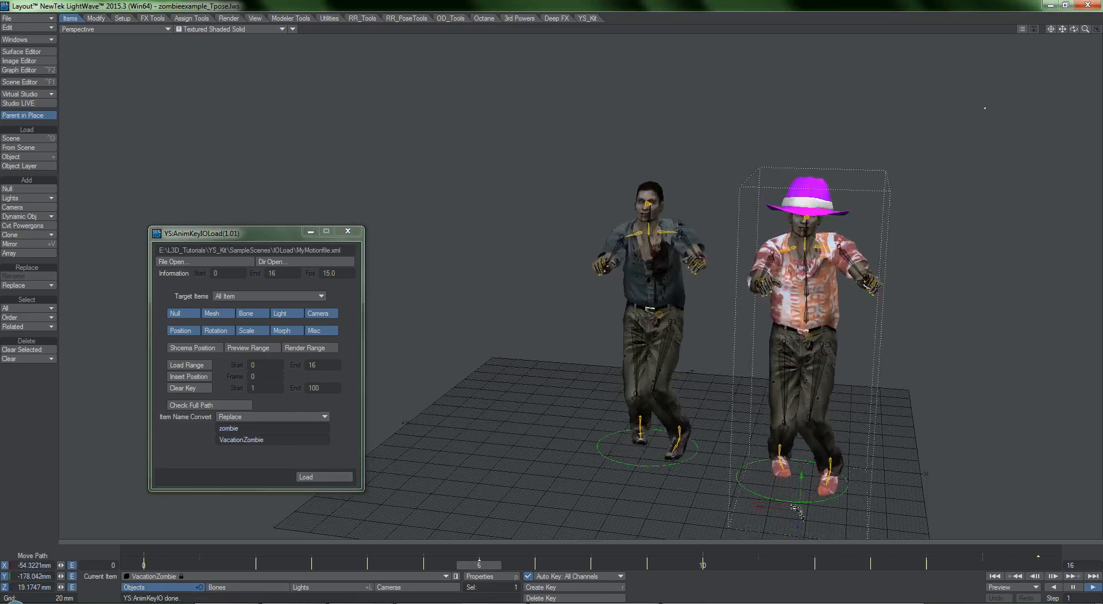